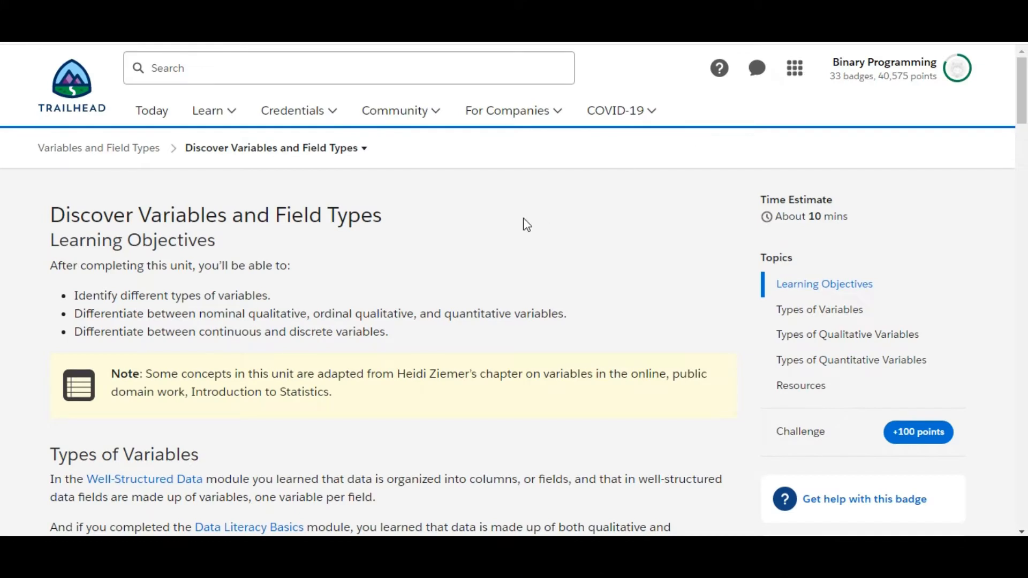
mouse_move(341, 251)
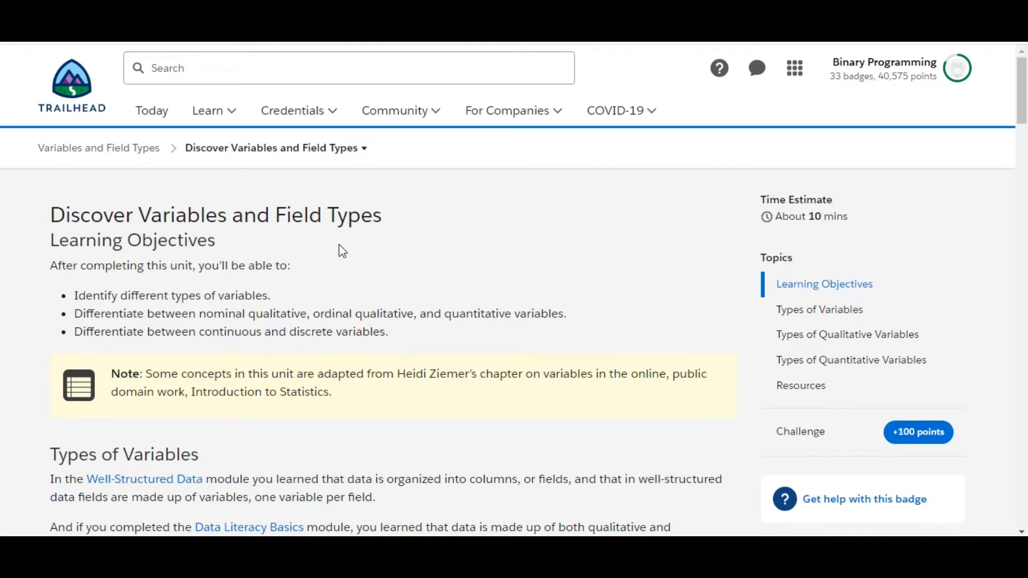
mouse_move(112, 207)
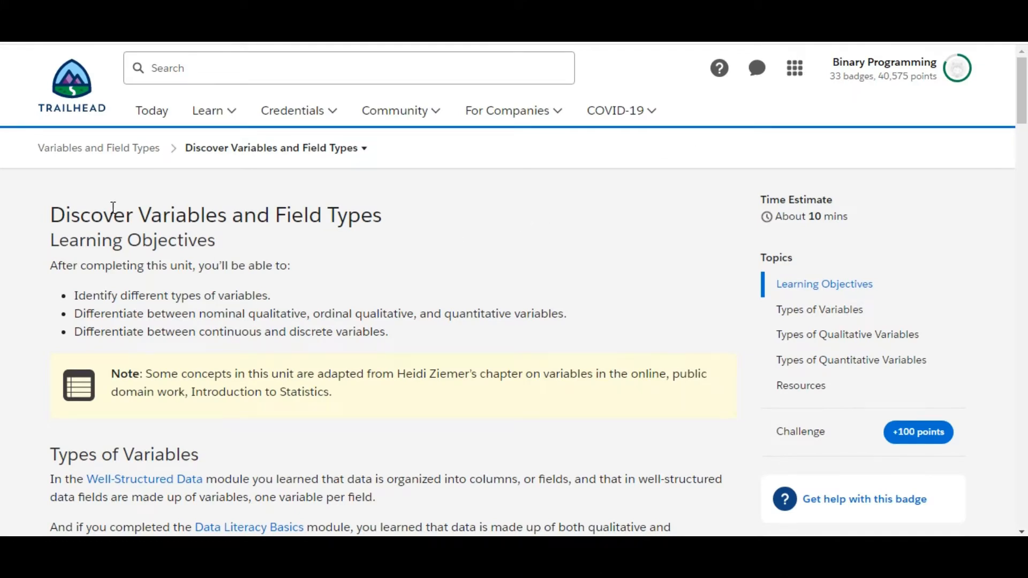
mouse_move(165, 189)
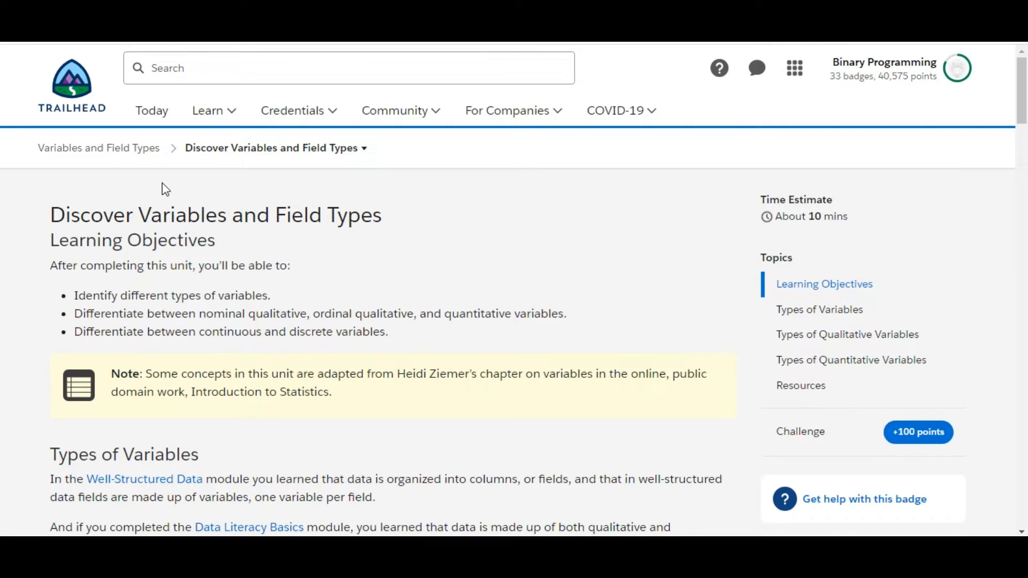
mouse_move(214, 185)
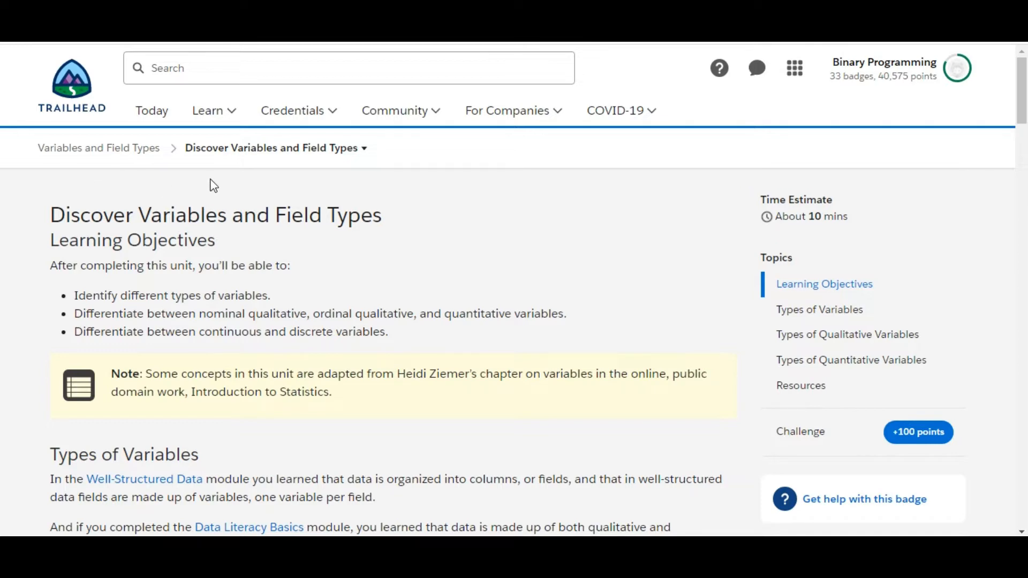
mouse_move(644, 428)
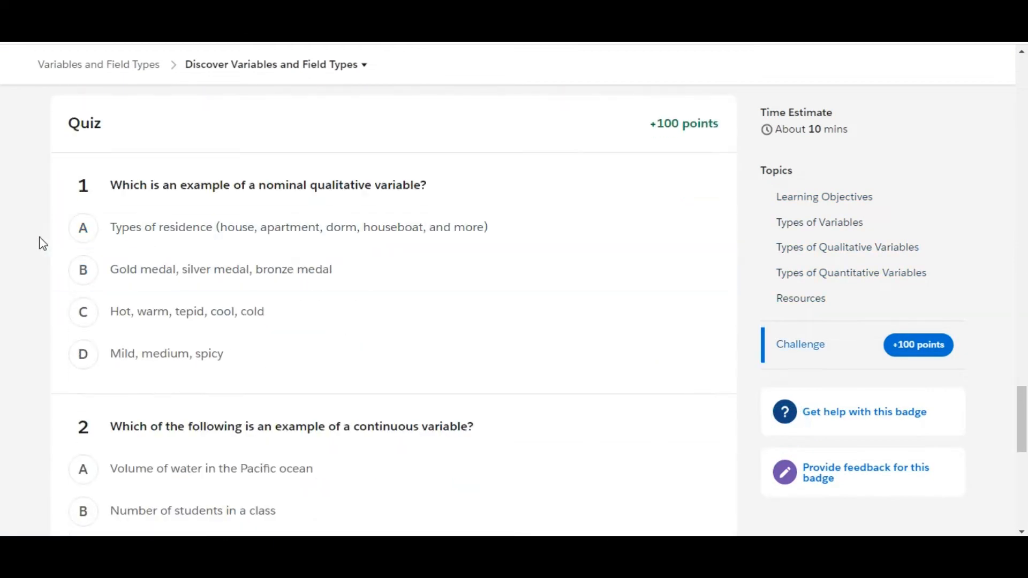
mouse_move(19, 253)
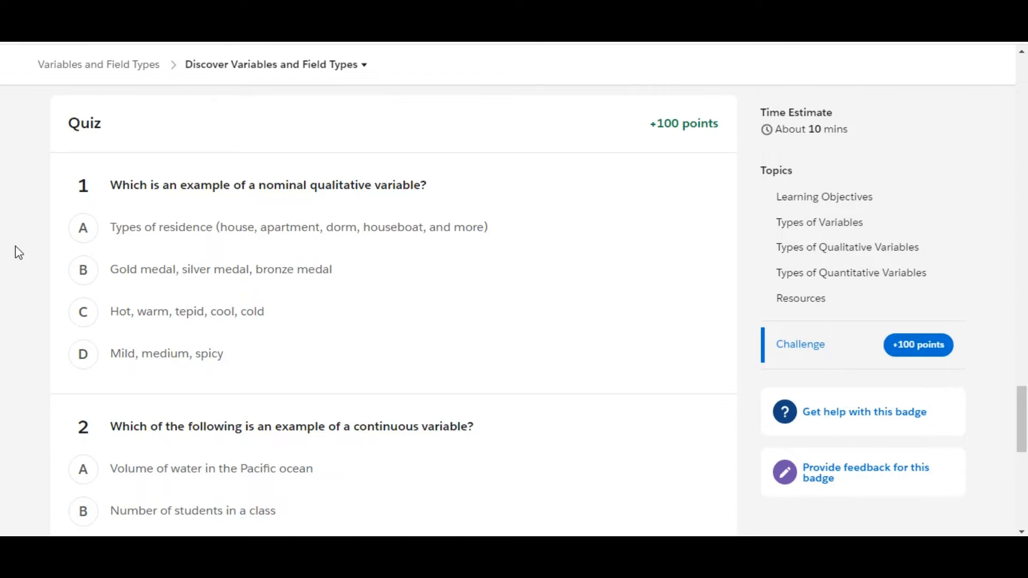
mouse_move(288, 178)
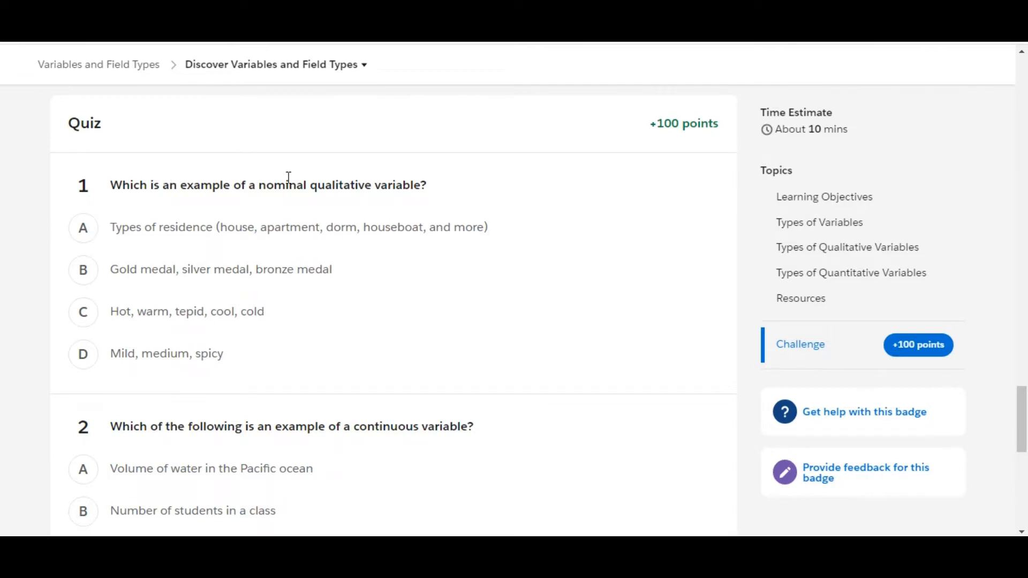
mouse_move(415, 180)
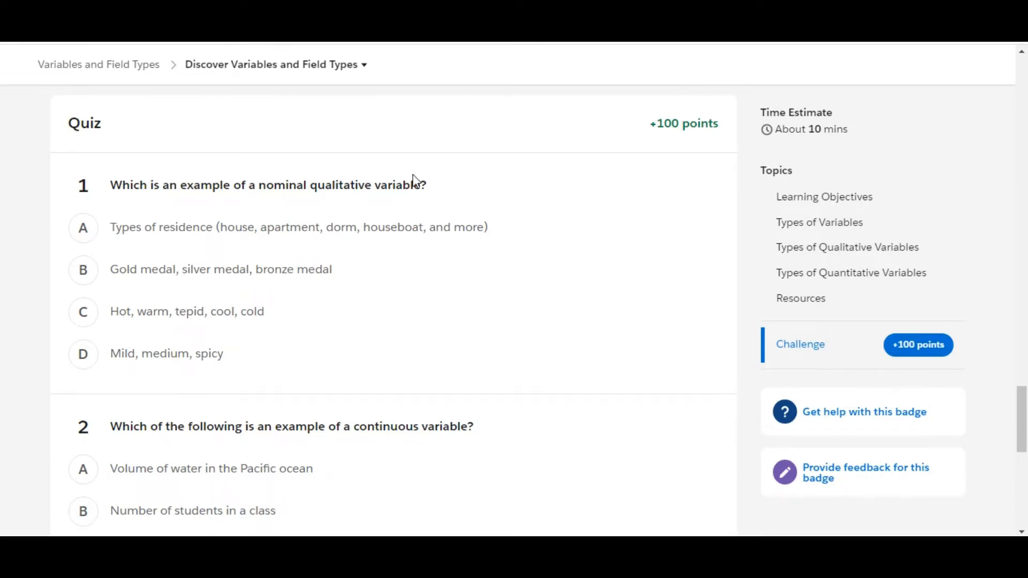
Review the 'Types of Qualitative Variables' section on nominal versus ordinal variables
left_click(846, 246)
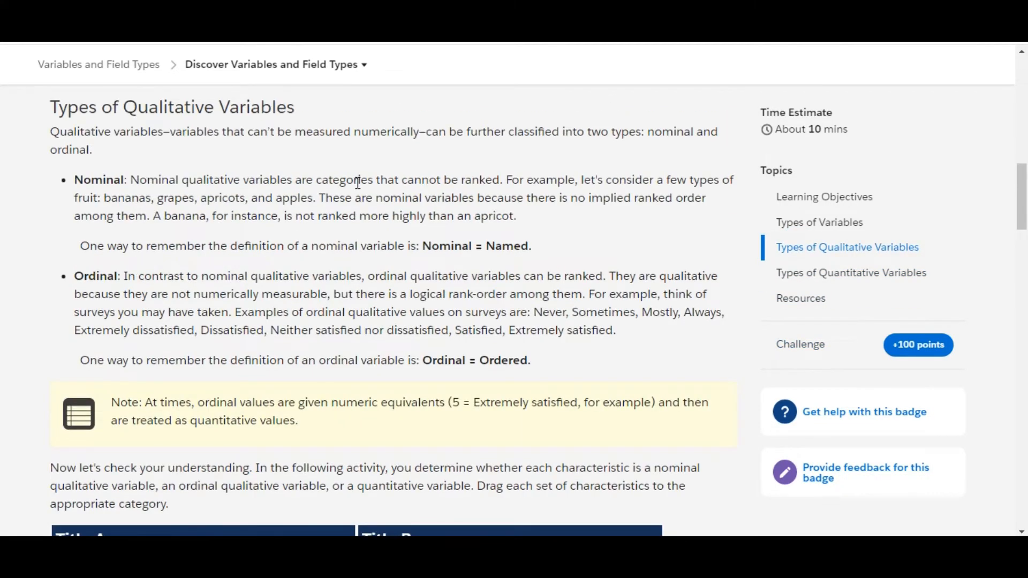
mouse_move(757, 293)
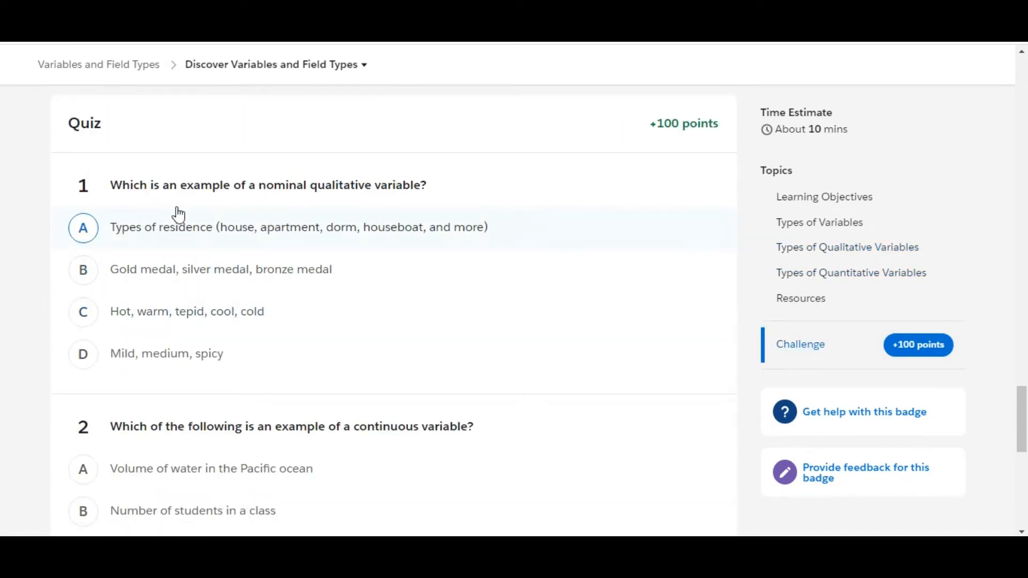
mouse_move(226, 237)
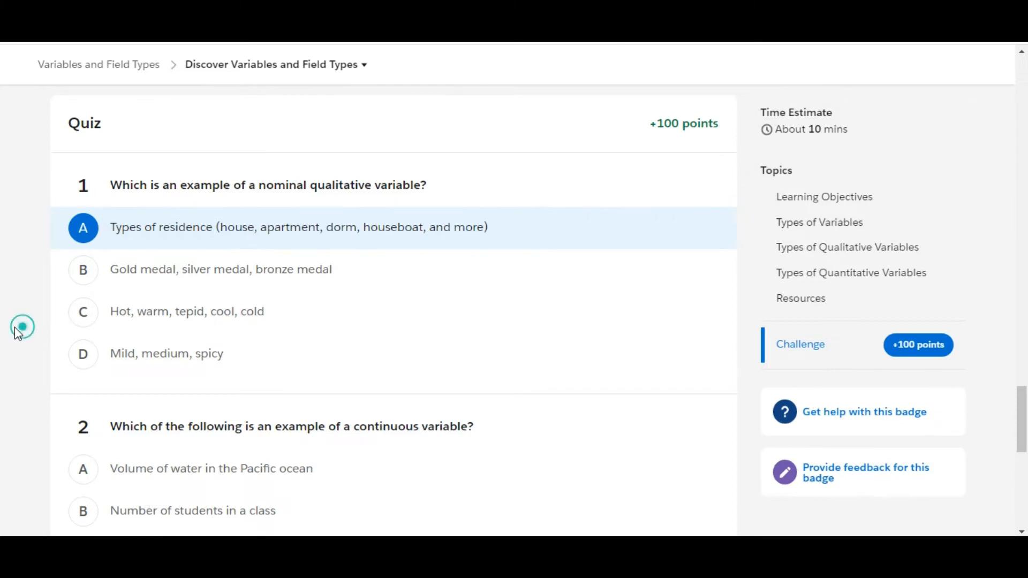
Review 'Types of Quantitative Variables', return via Challenge, and answer question 2 with volume of Pacific Ocean water
scroll("down", 3)
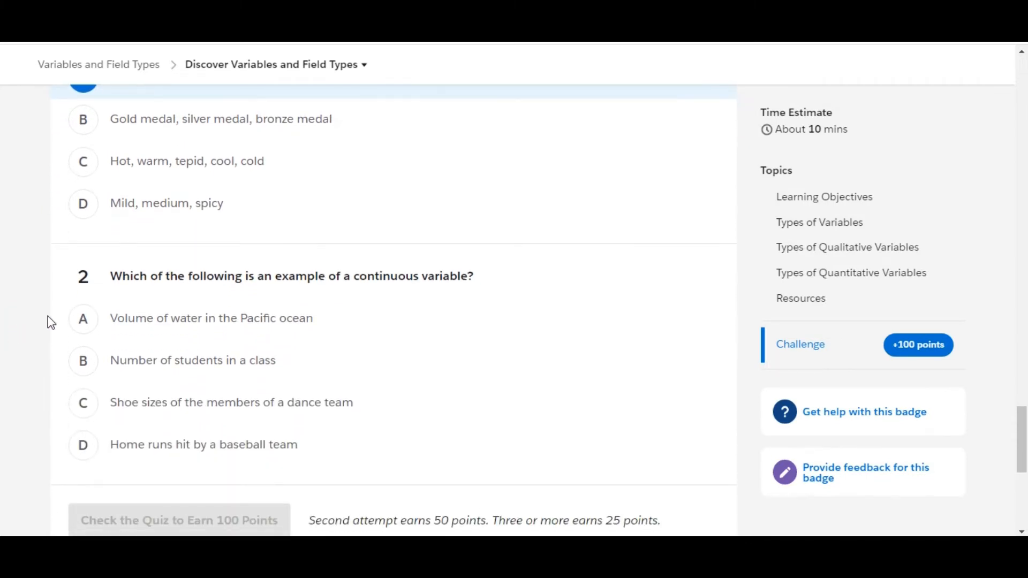
mouse_move(363, 283)
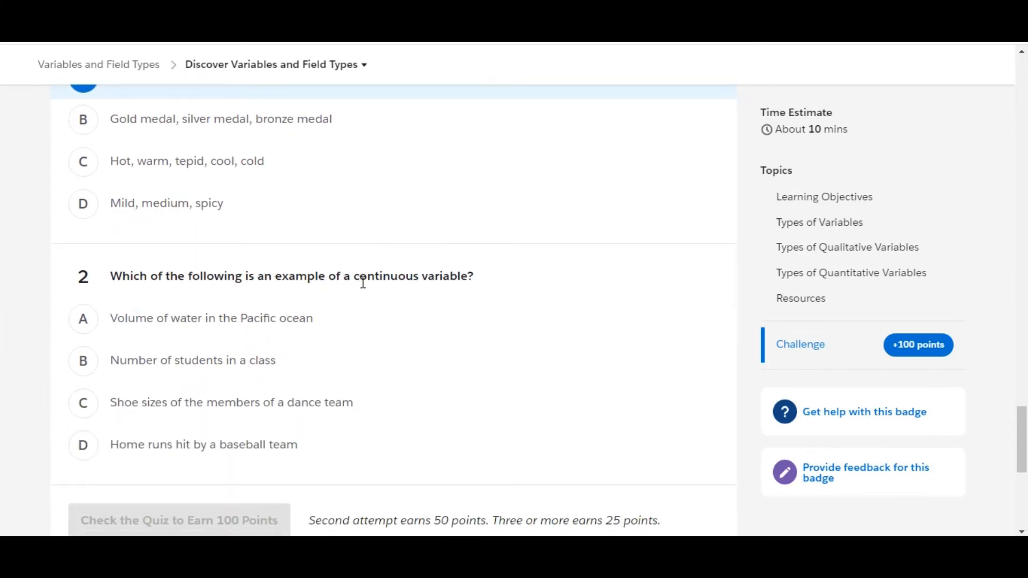
left_click(850, 274)
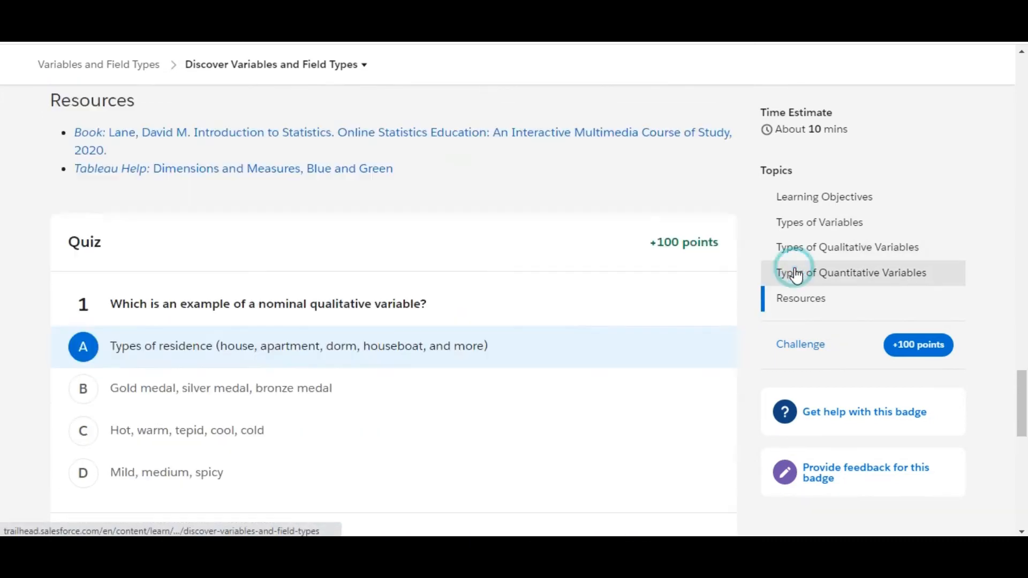
left_click(850, 273)
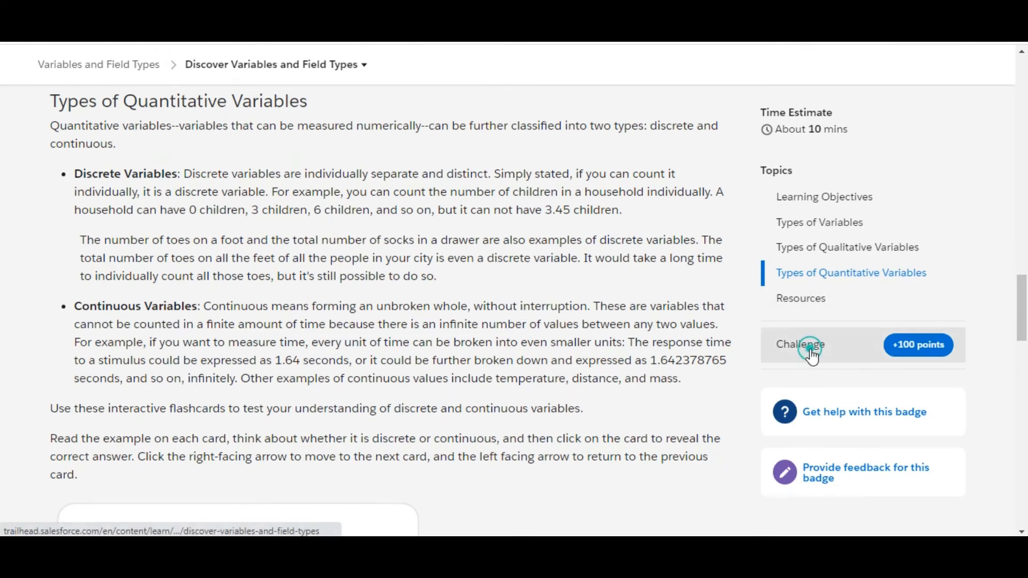
left_click(800, 344)
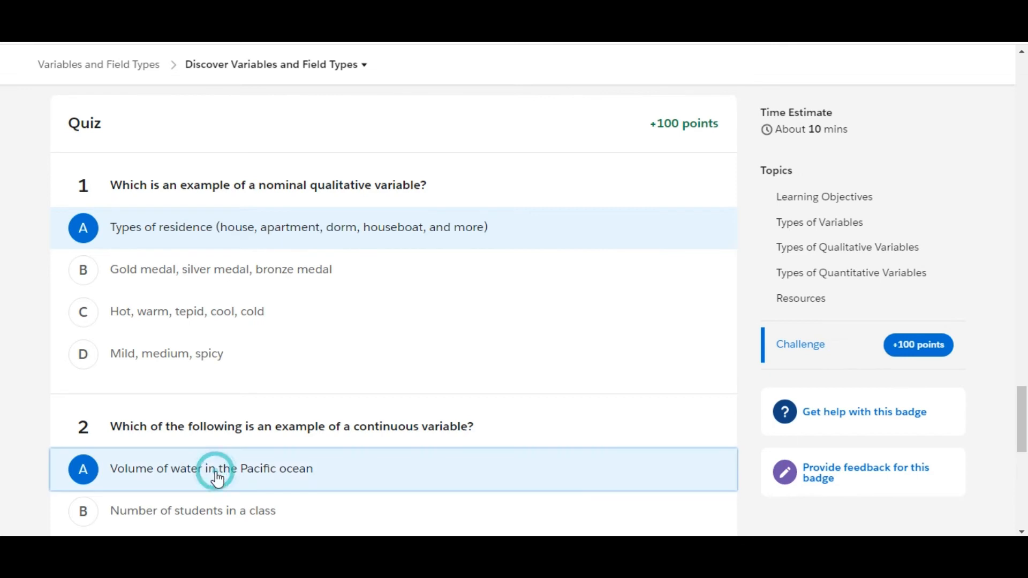
mouse_move(19, 469)
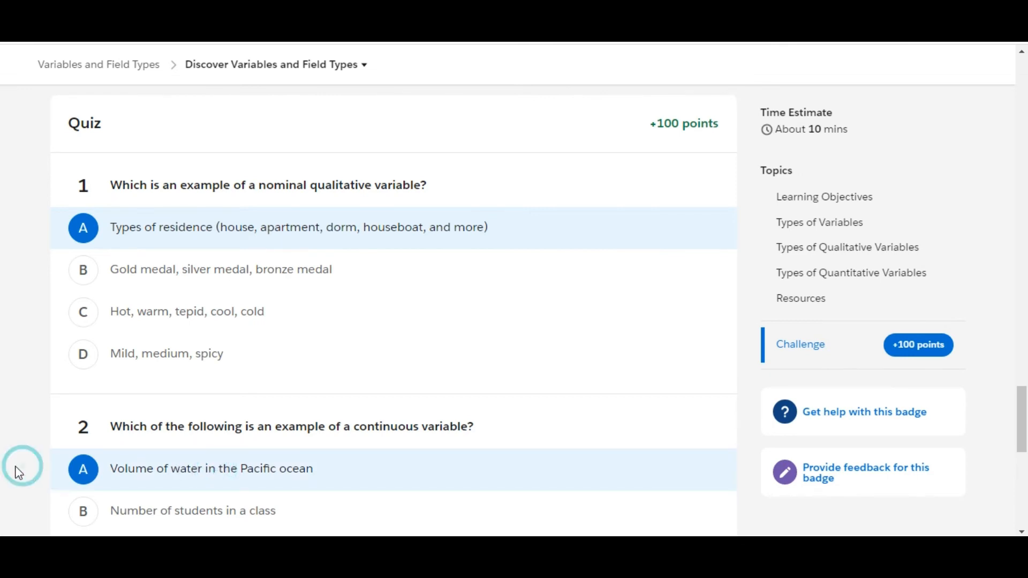
scroll("down", 3)
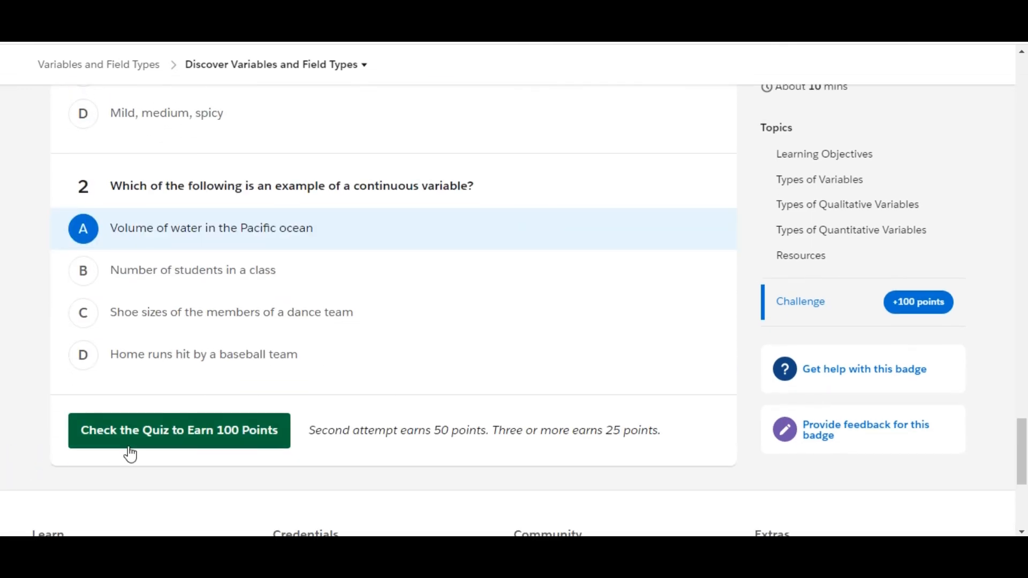
Submit with 'Check the Quiz to Earn 100 Points', reaching the Quiz Complete +100 points dialog
left_click(179, 431)
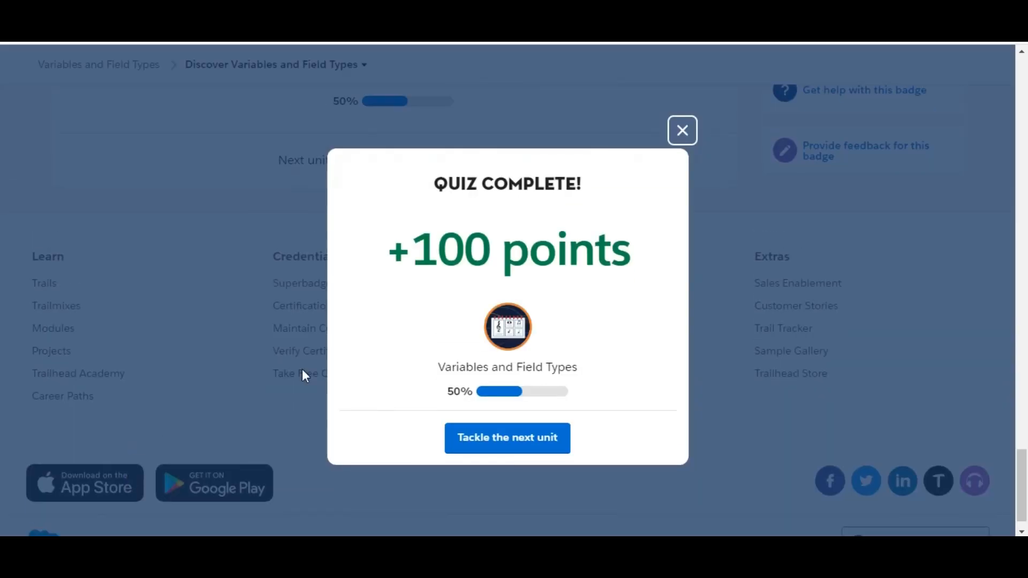
mouse_move(546, 363)
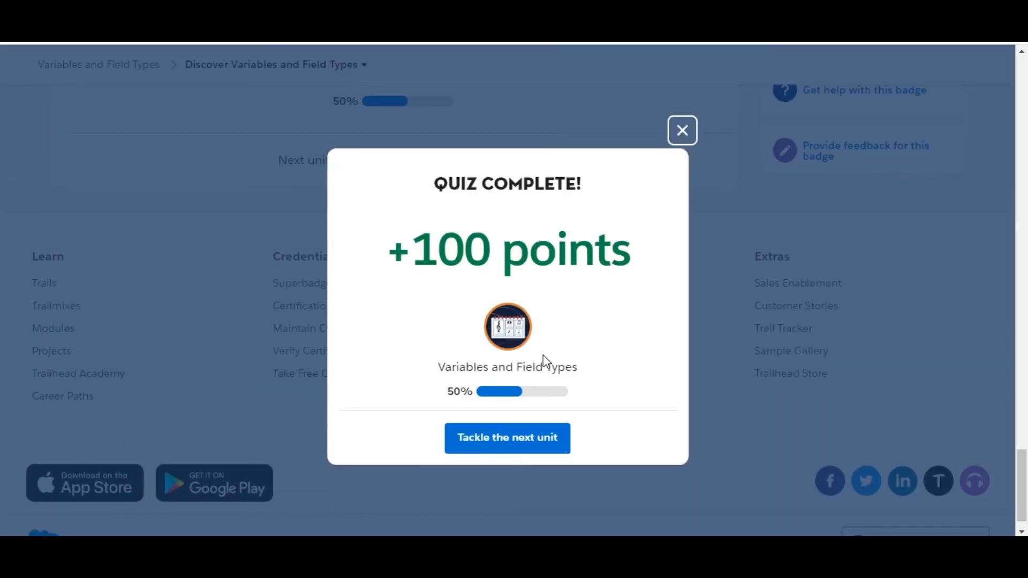